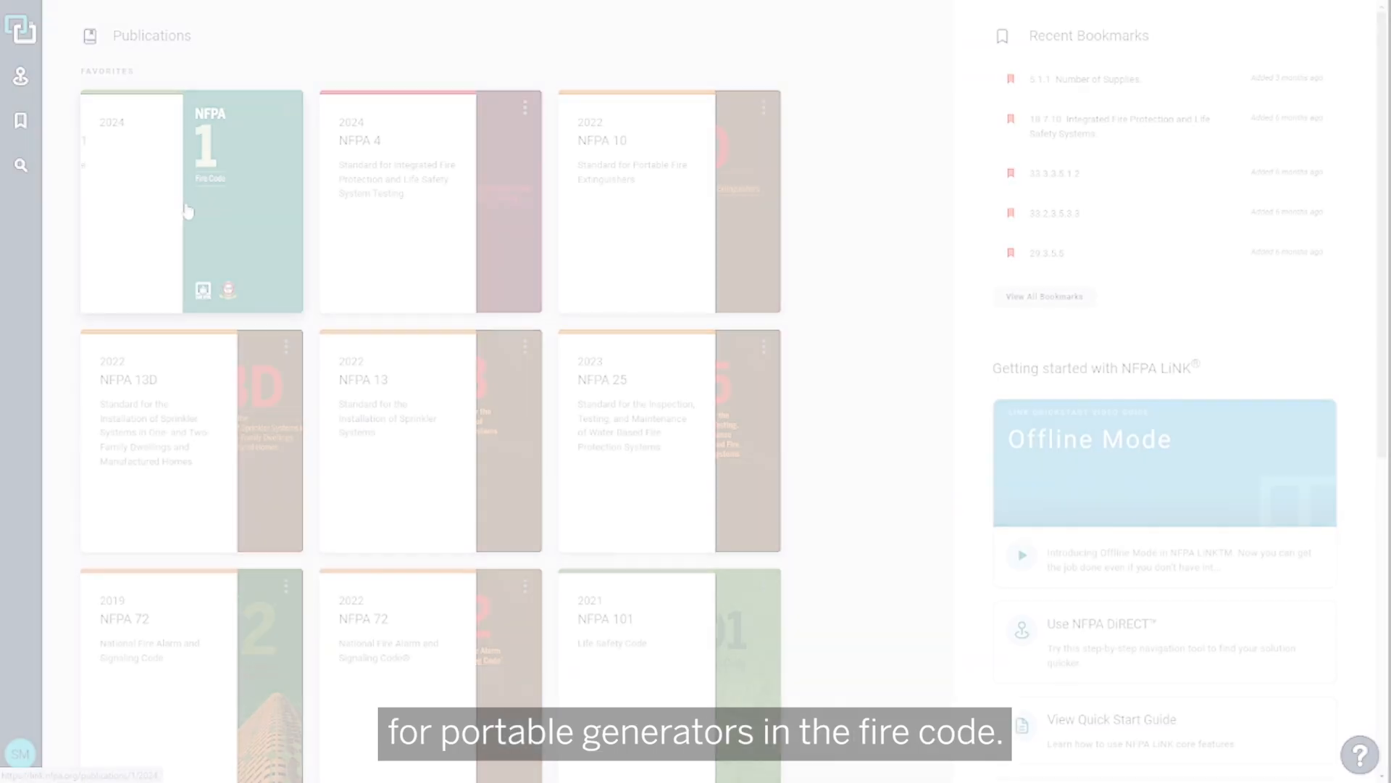
Open the NFPA 1 Fire Code 2024 edition from the Publications library
left_click(191, 201)
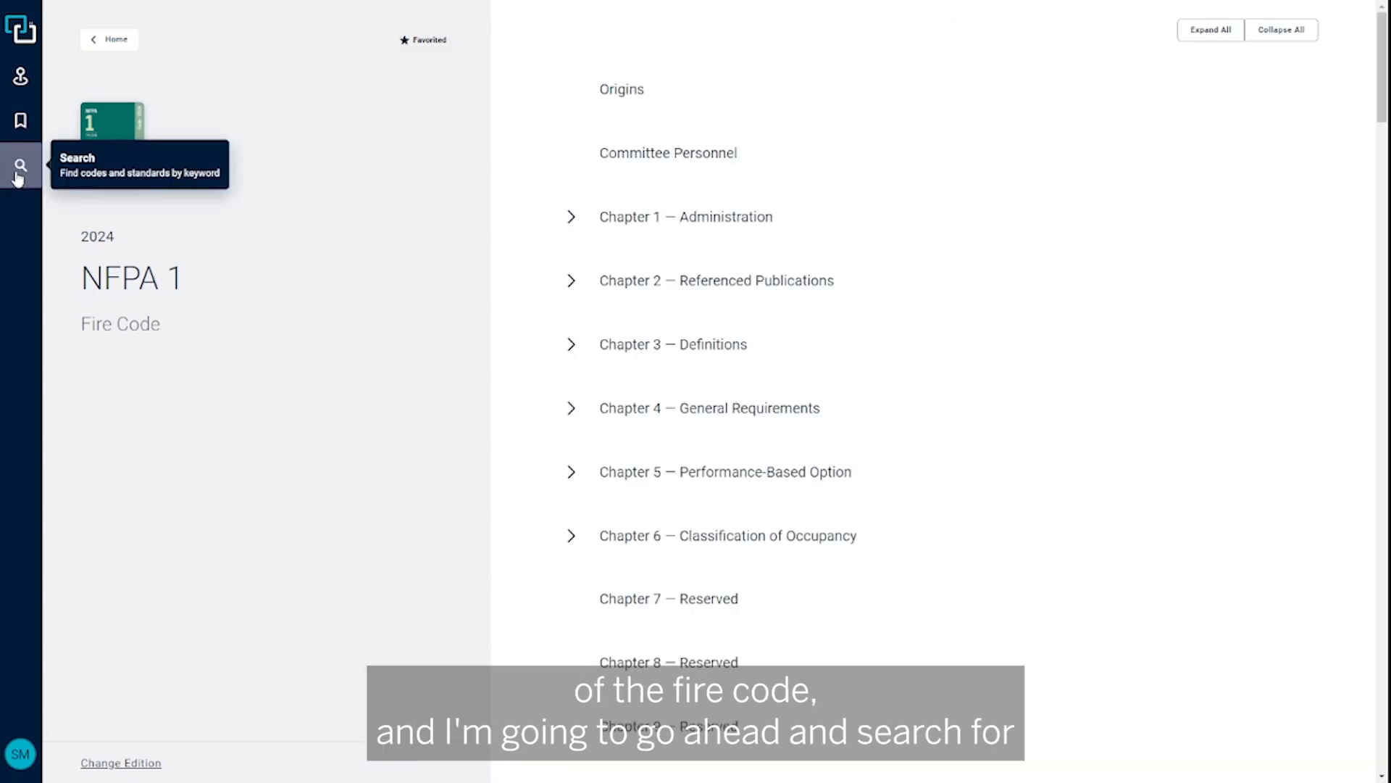
Search NFPA 1 (2024) for the keyword 'portab'
left_click(20, 166)
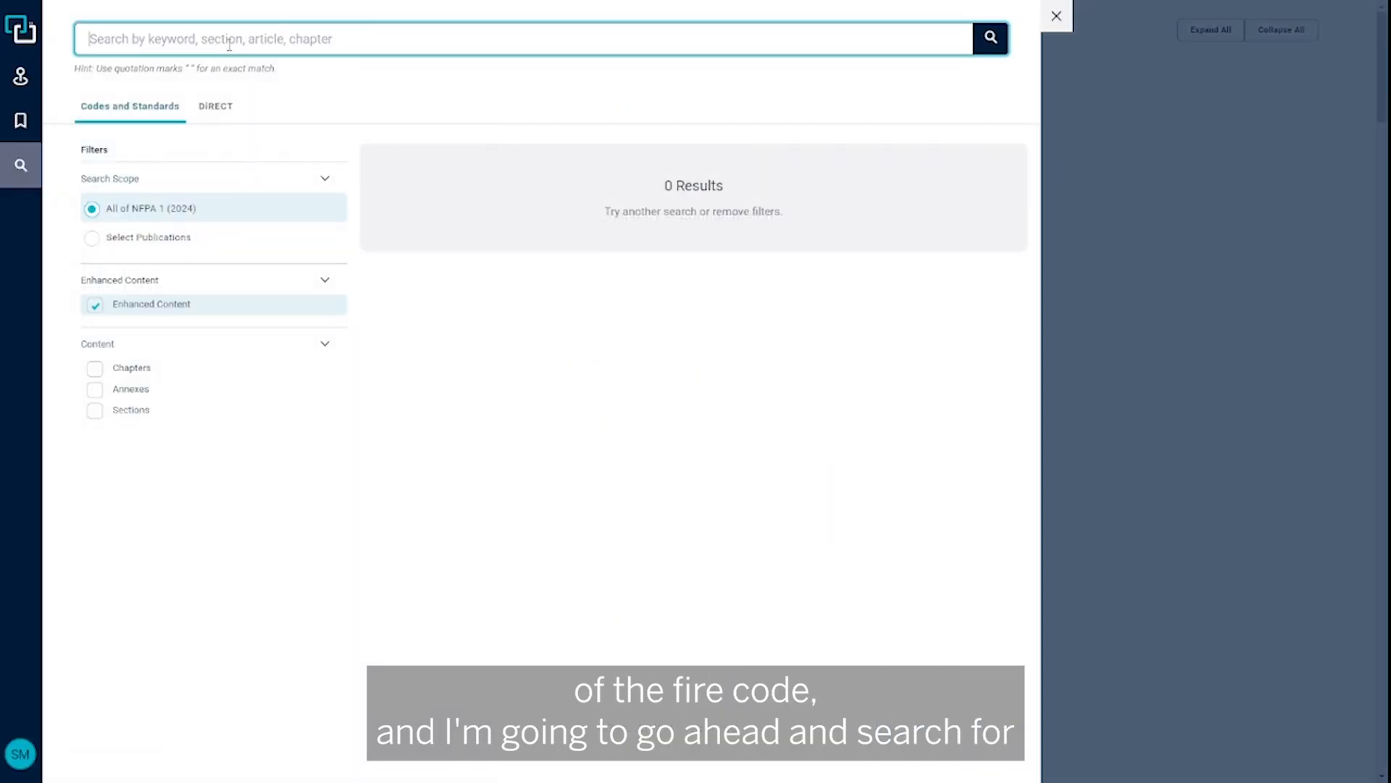
type("portab")
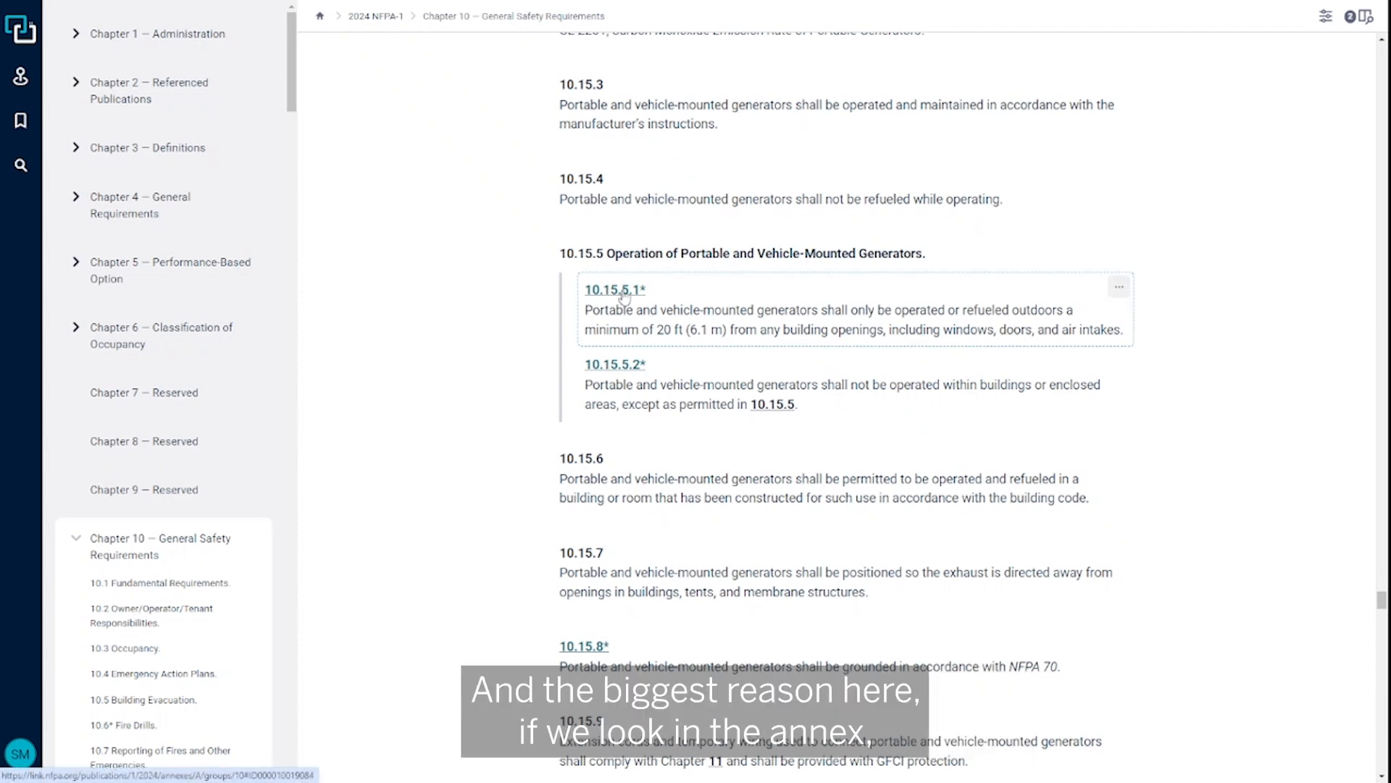
Show annex note A.10.15.5.1 on the 20 ft generator separation distance
left_click(613, 289)
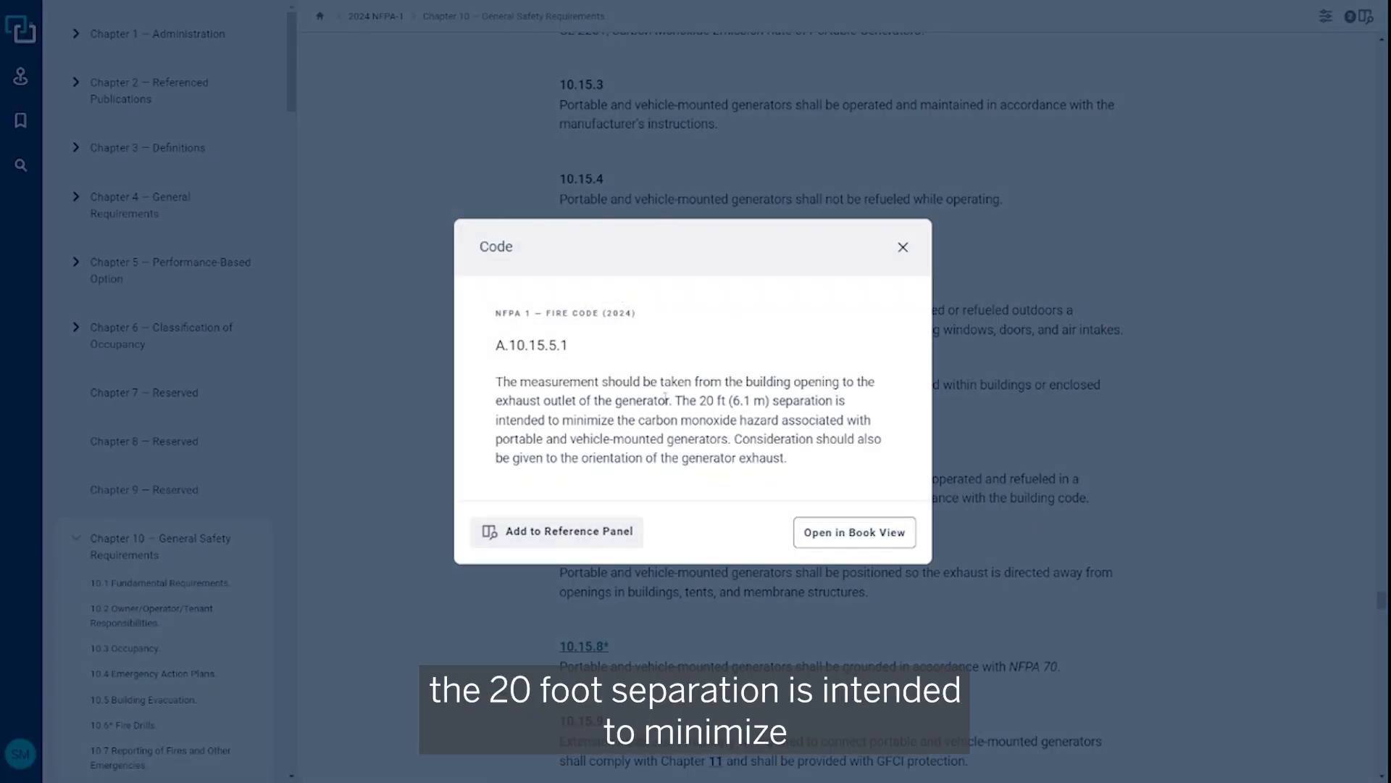
mouse_move(856, 408)
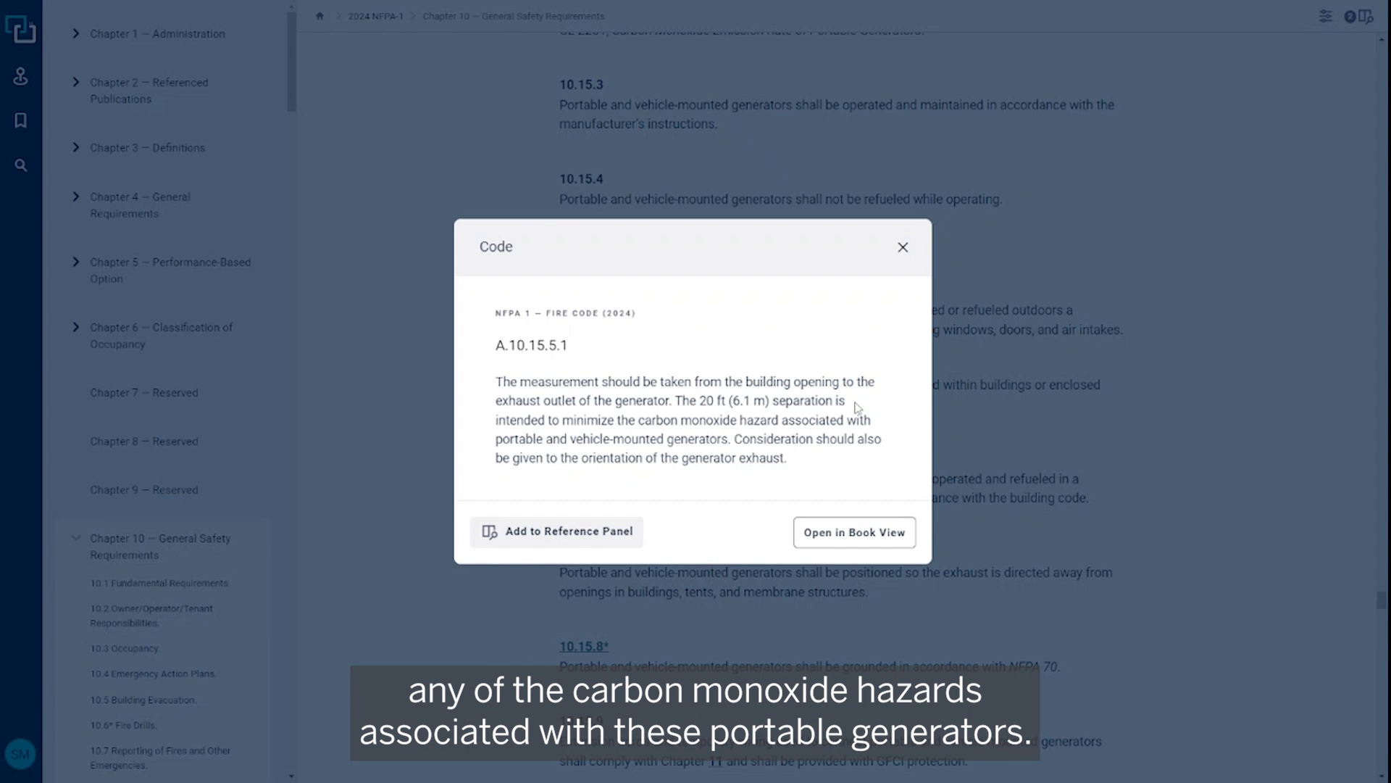
left_click(904, 247)
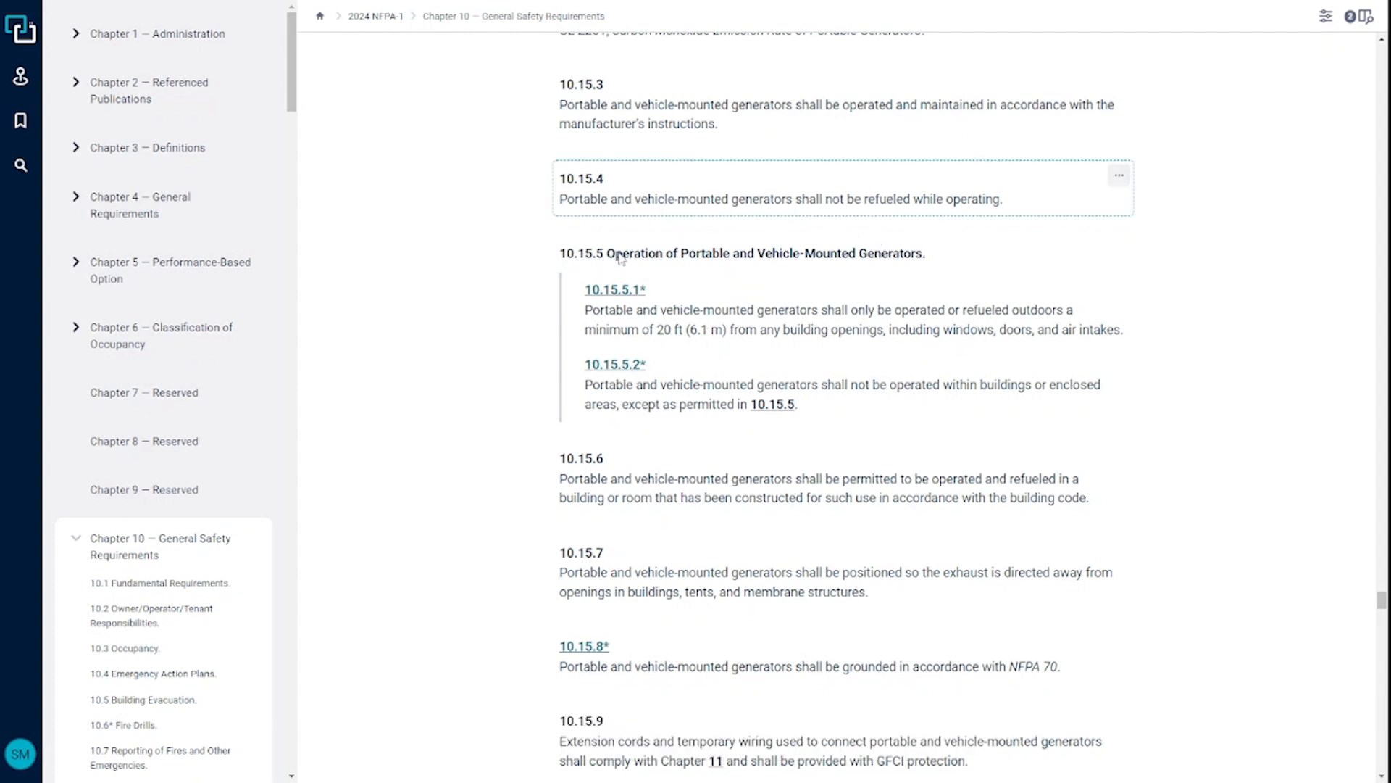
Scroll through provisions 10.15.7–10.15.10 to the start of 10.16 Outside Storage
scroll("down", 3)
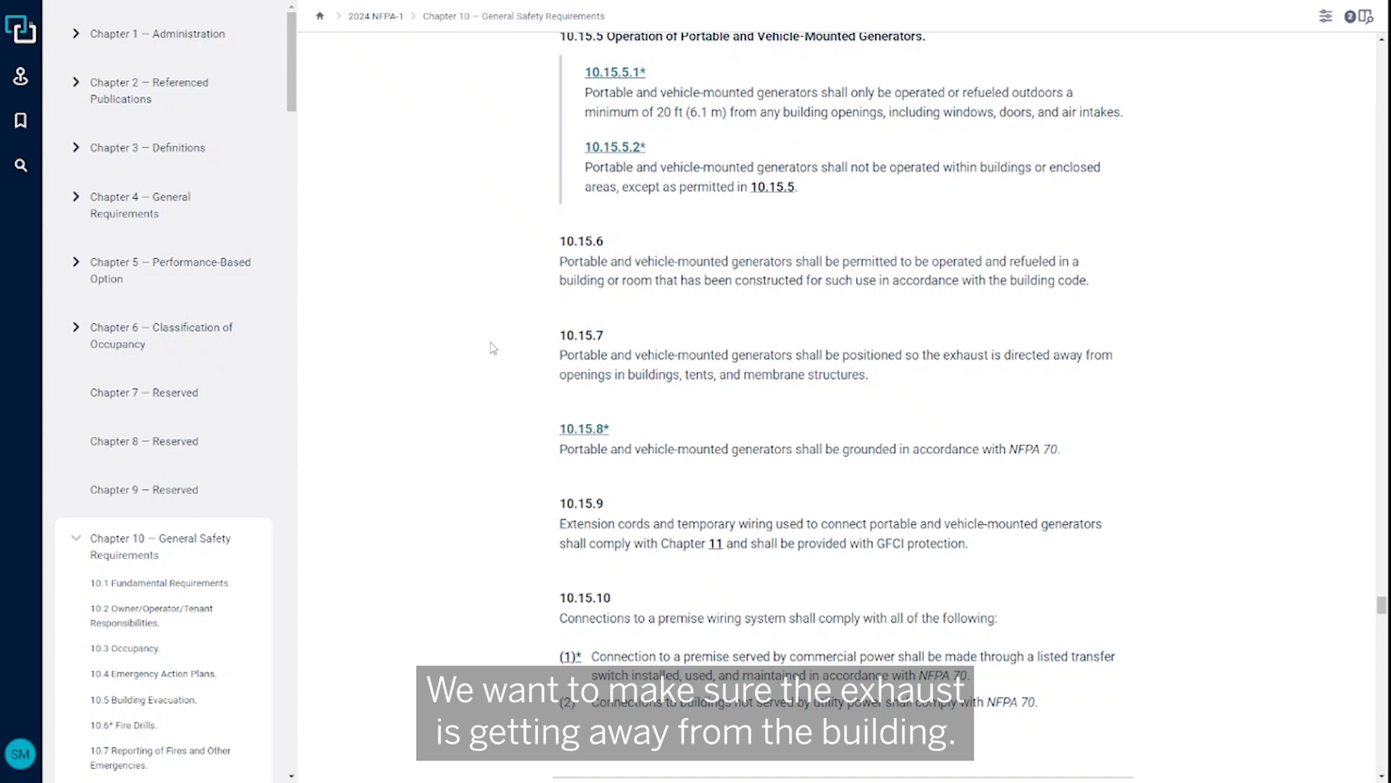
scroll("down", 3)
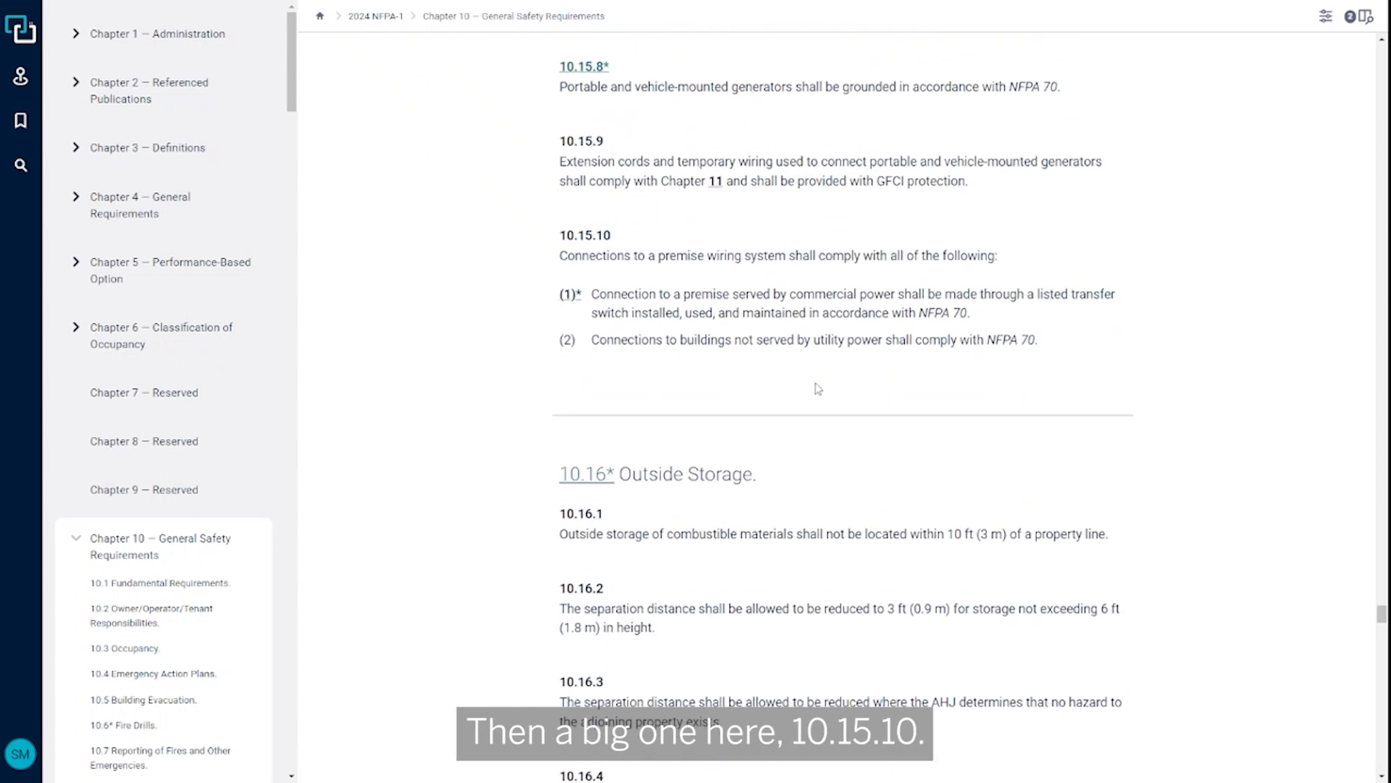
mouse_move(438, 352)
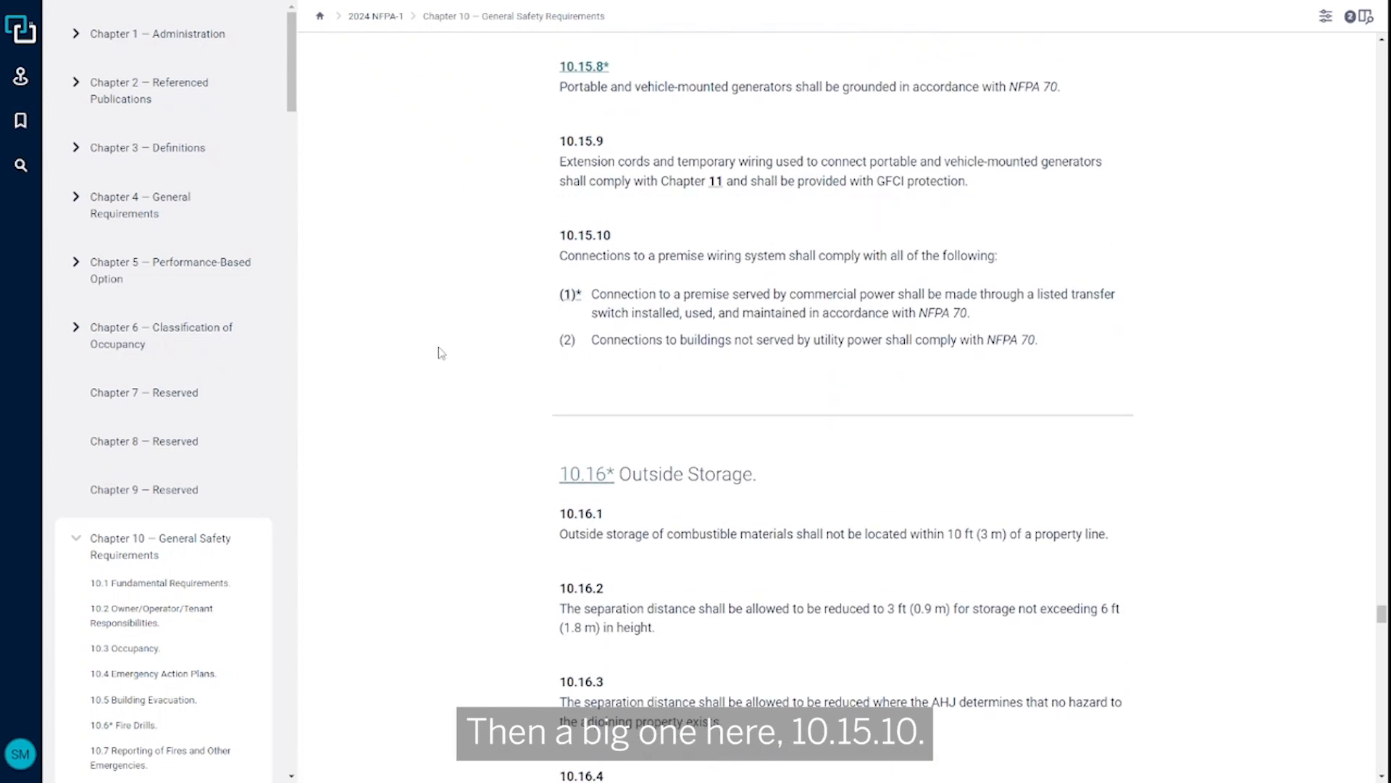